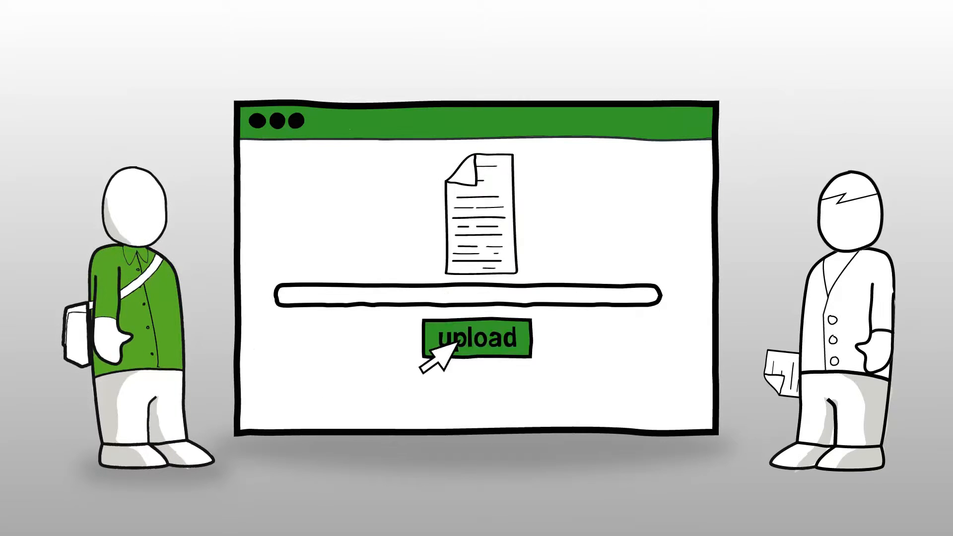
click(476, 338)
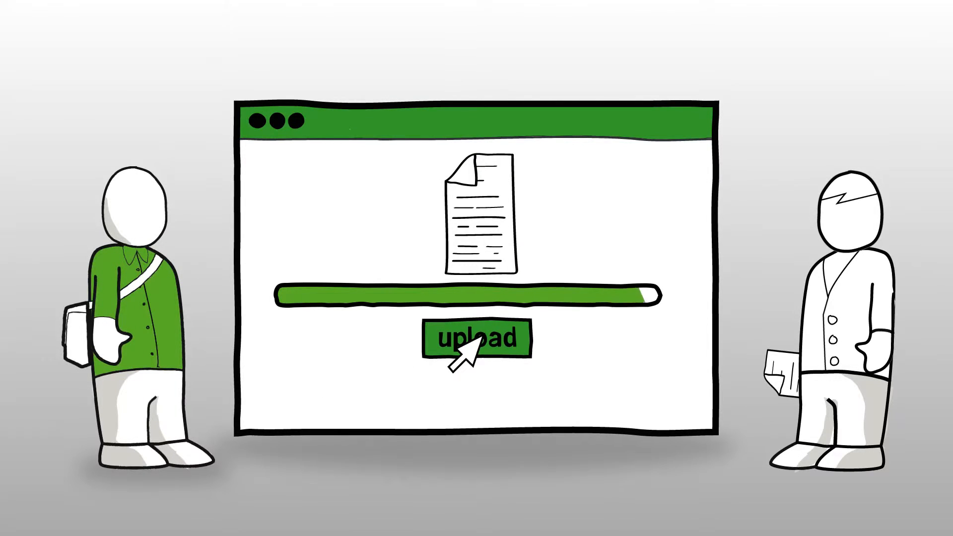